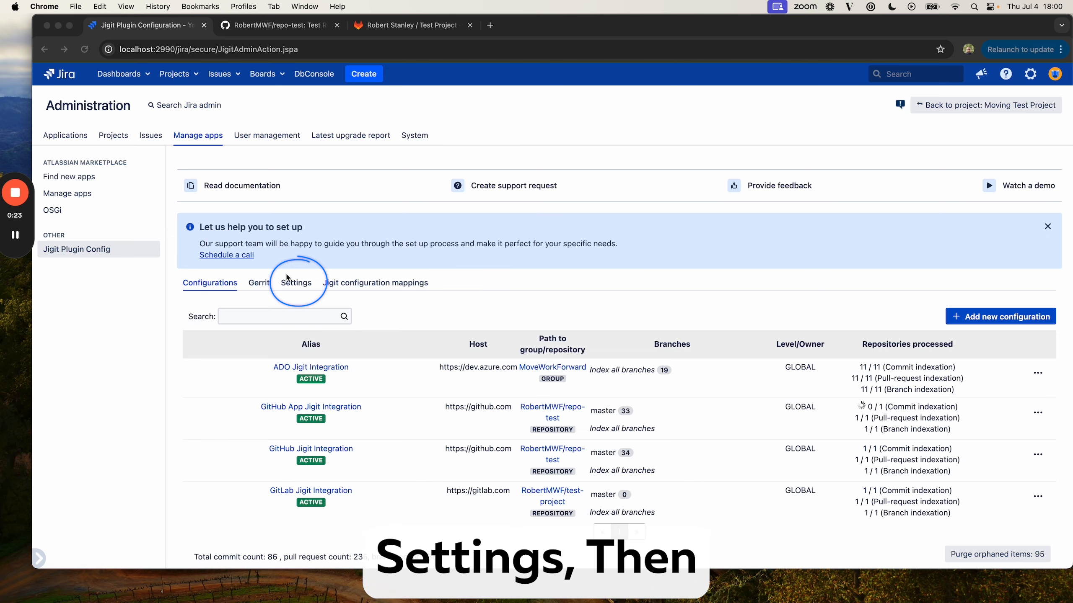
Step: Open the Jigit plugin Settings in Jira to show webhook support, its URL and secret
{"action": "left_click", "coordinate": [295, 283]}
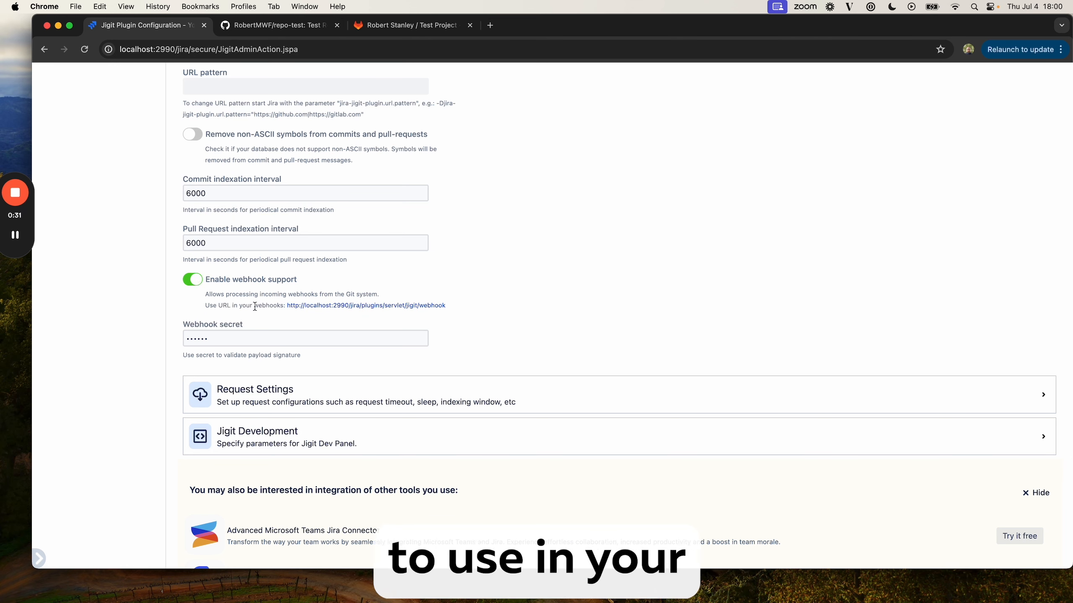
{"action": "mouse_move", "coordinate": [454, 310]}
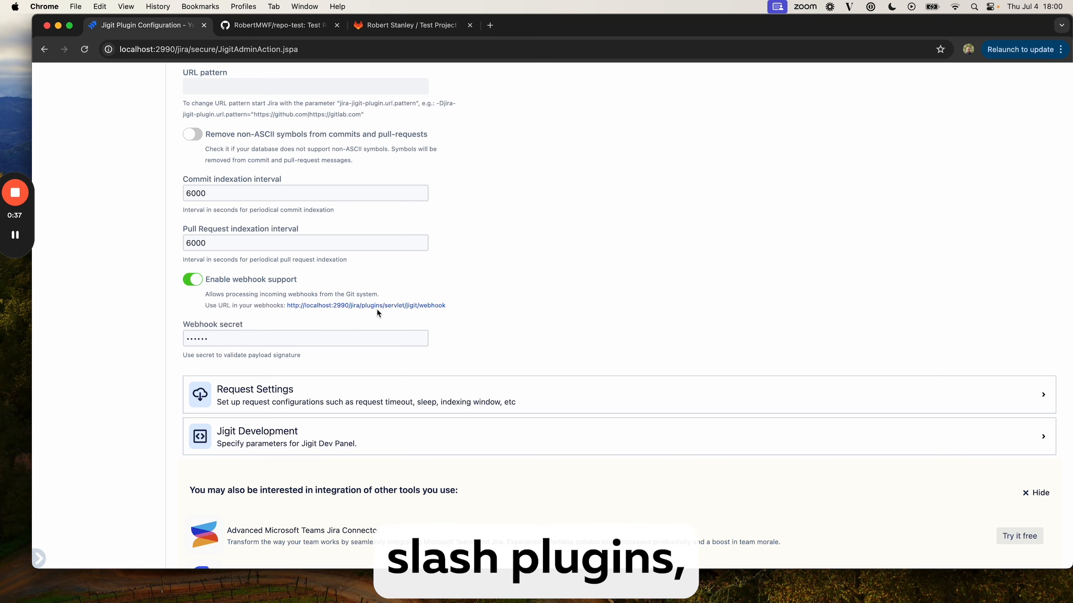
{"action": "mouse_move", "coordinate": [414, 315]}
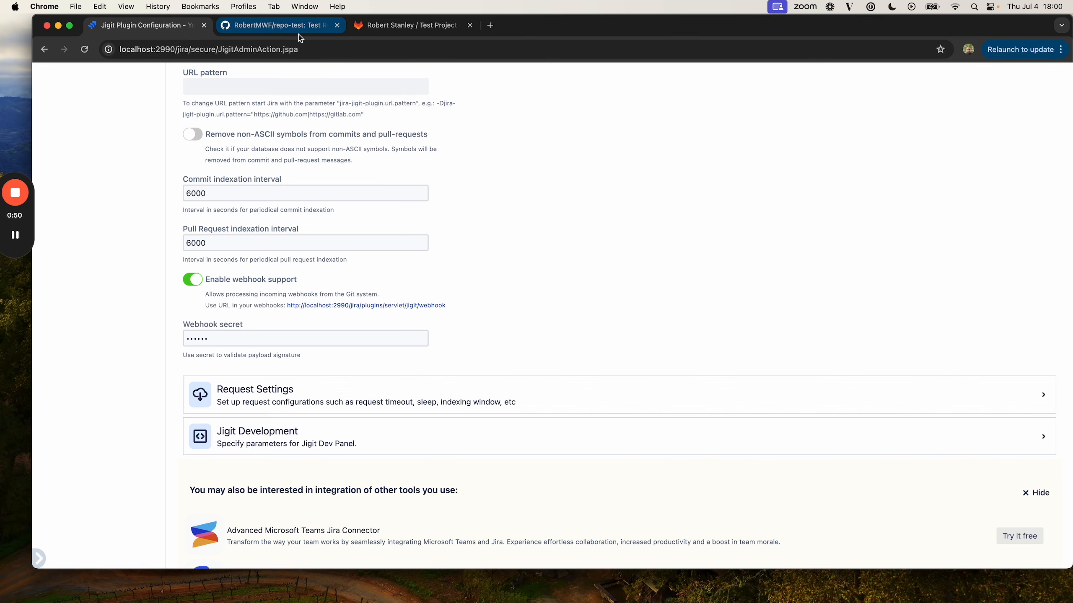
Step: Open the repo-test repository's existing Jigit webhook in GitHub's Webhooks settings for editing
{"action": "left_click", "coordinate": [277, 25]}
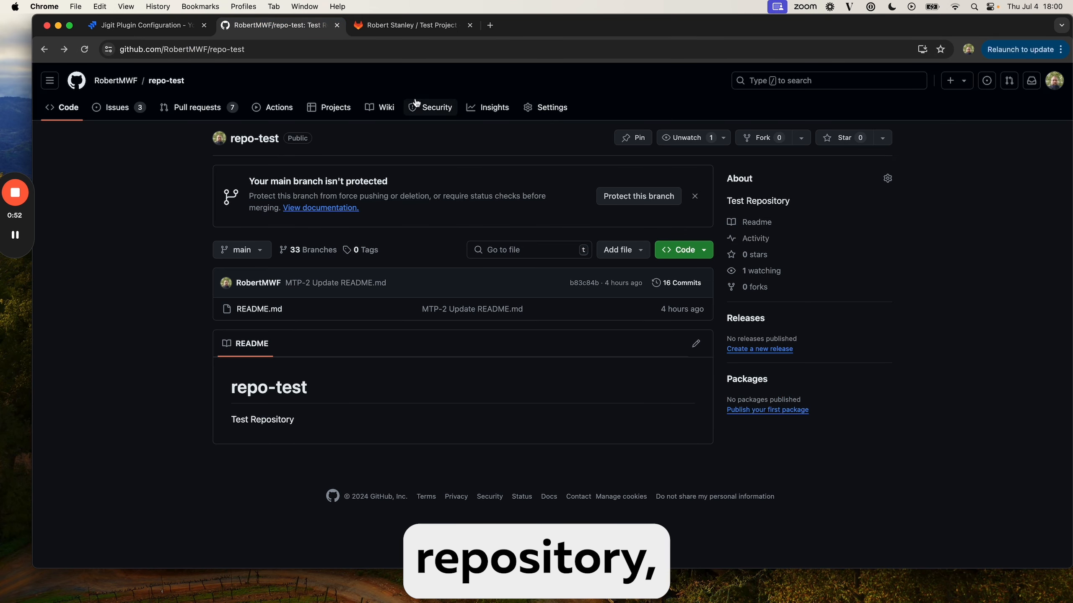
{"action": "left_click", "coordinate": [551, 108]}
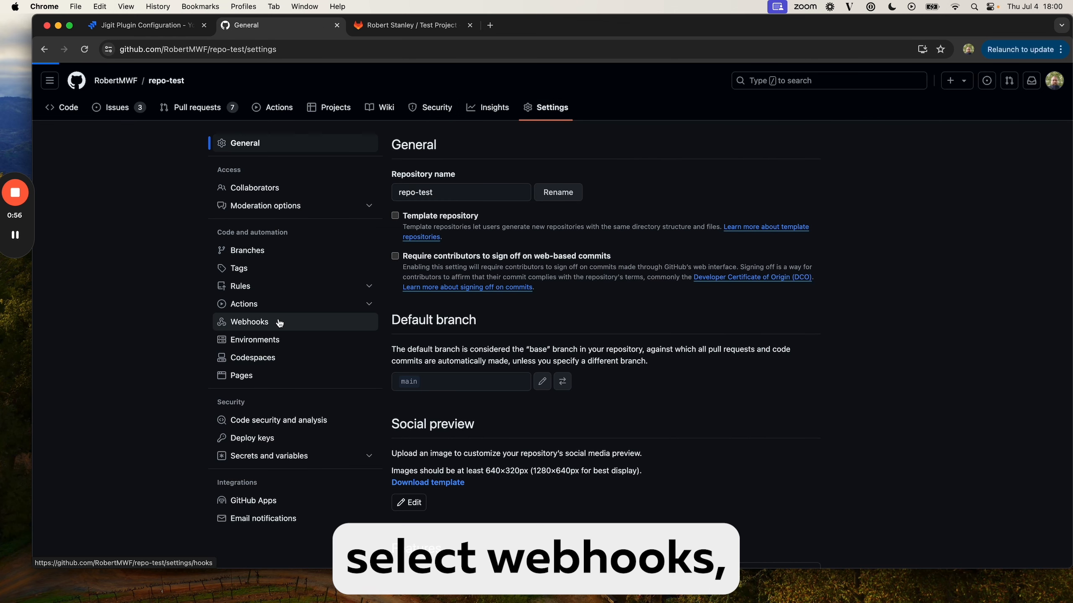
{"action": "left_click", "coordinate": [250, 322]}
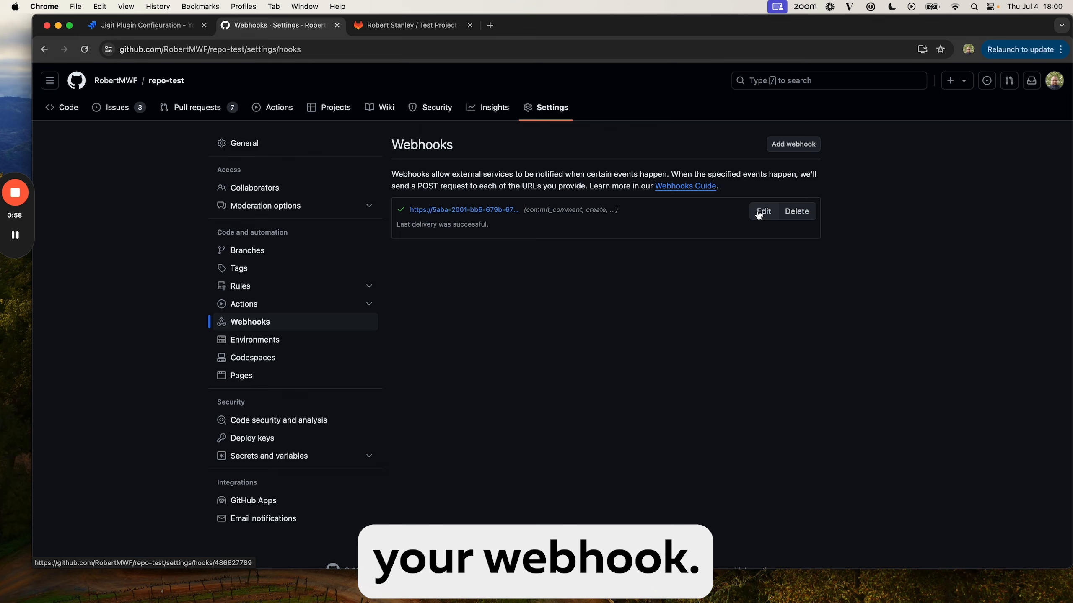
{"action": "left_click", "coordinate": [762, 211]}
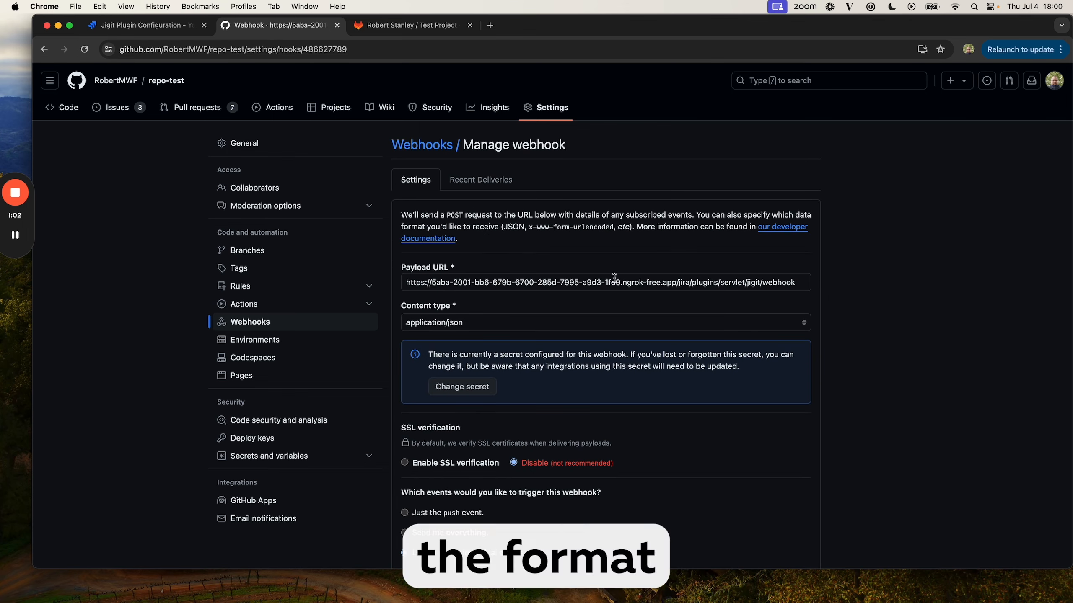
{"action": "mouse_move", "coordinate": [847, 279]}
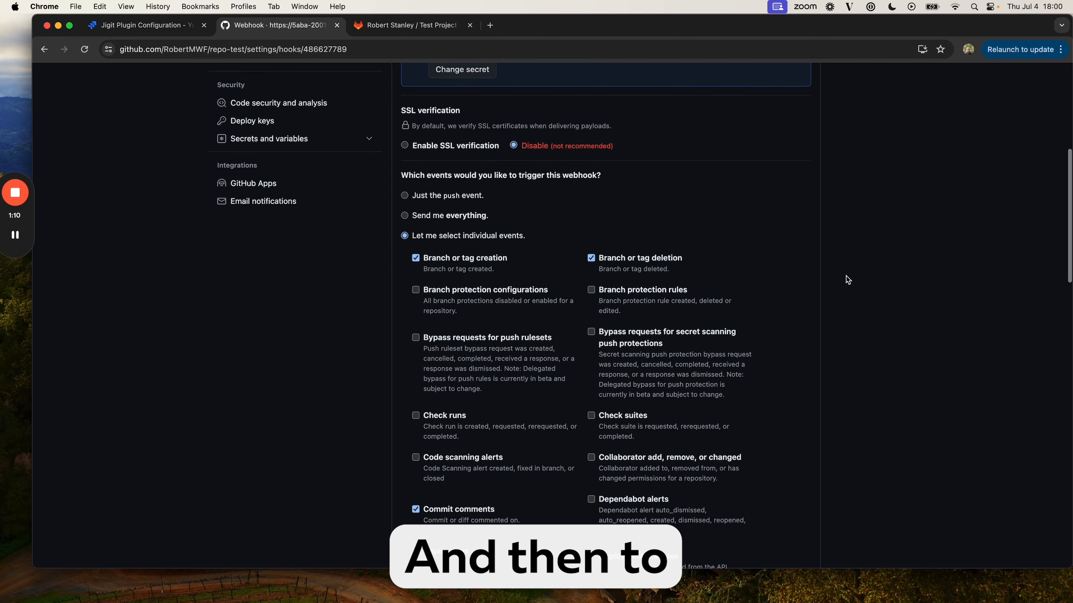
Step: Review the repo-test webhook's payload URL and selected events, then update the webhook
{"action": "scroll", "scroll_direction": "down", "scroll_amount": 3}
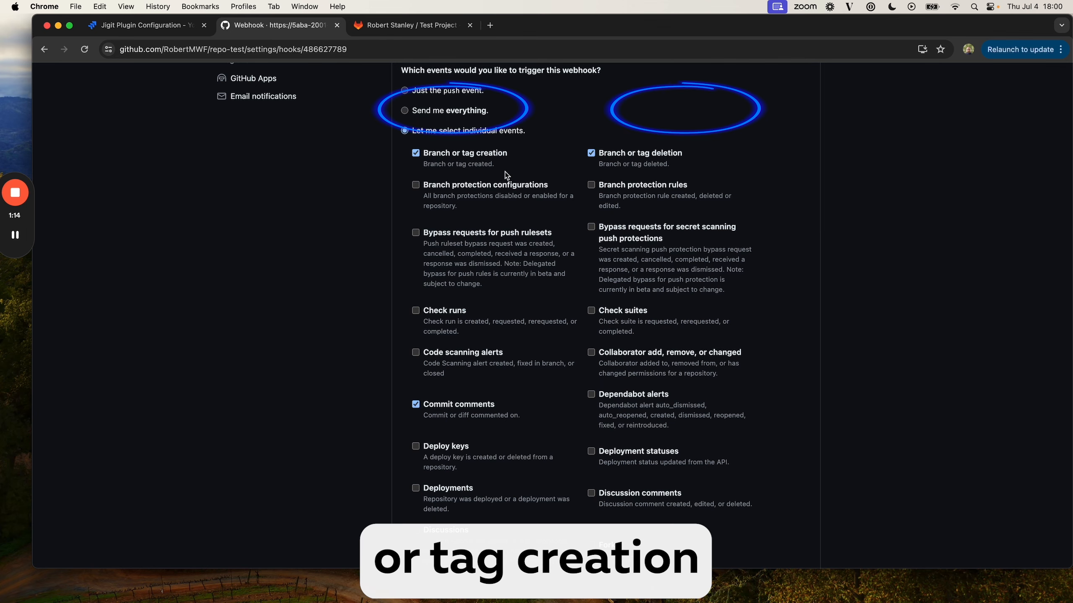
{"action": "scroll", "scroll_direction": "down", "scroll_amount": 3}
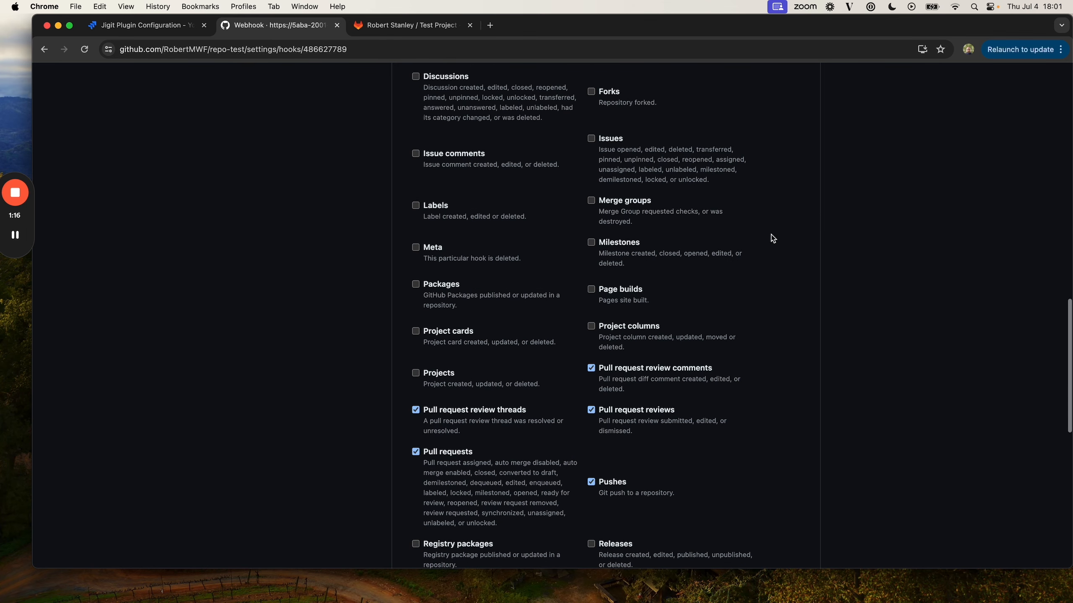
{"action": "scroll", "scroll_direction": "down", "scroll_amount": 3}
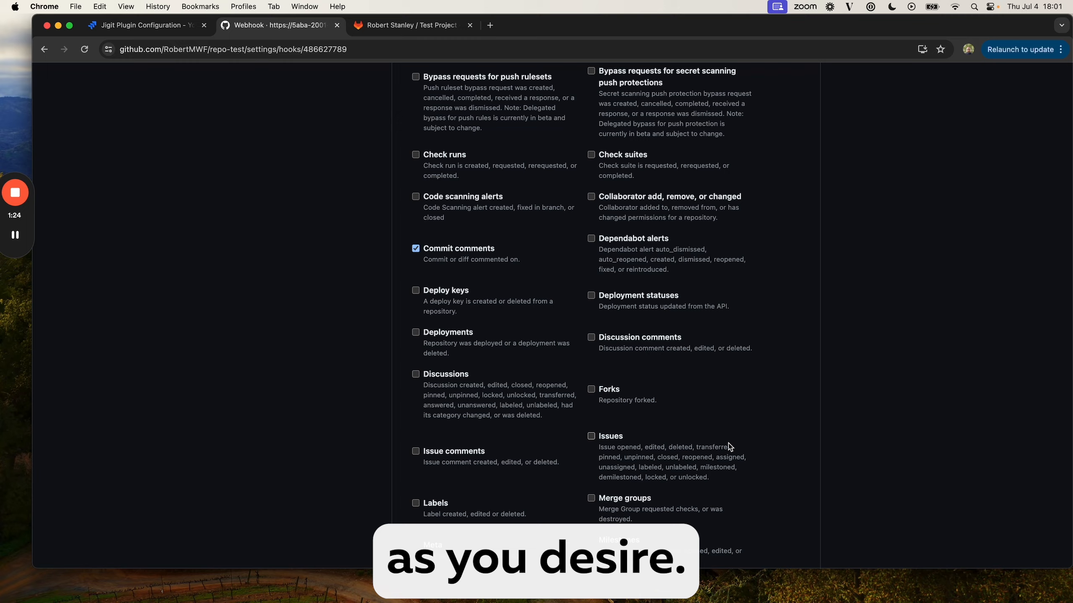
{"action": "scroll", "scroll_direction": "down", "scroll_amount": 3}
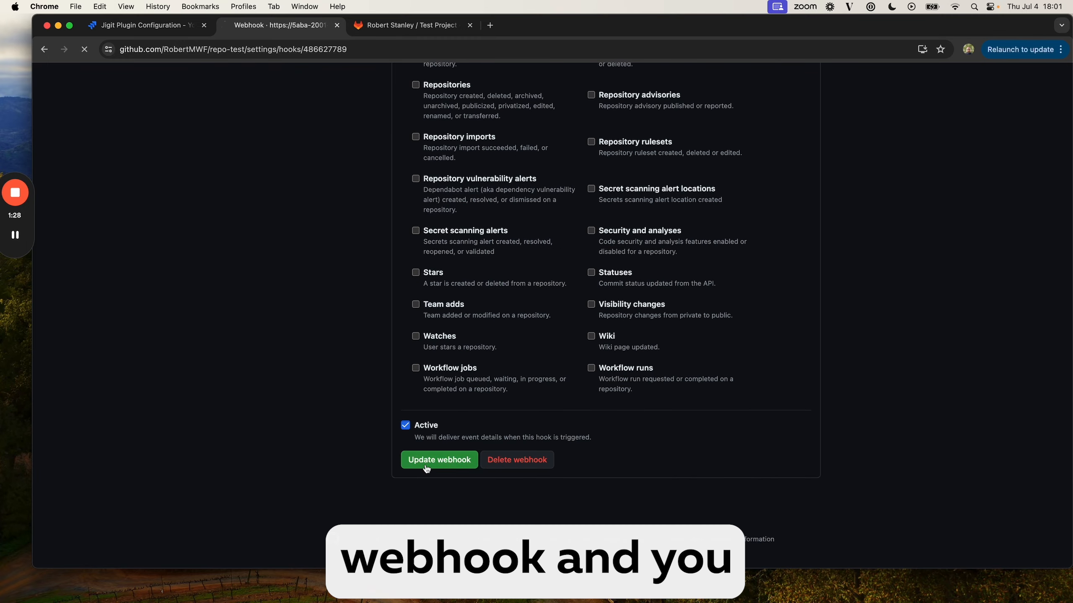
{"action": "left_click", "coordinate": [439, 460]}
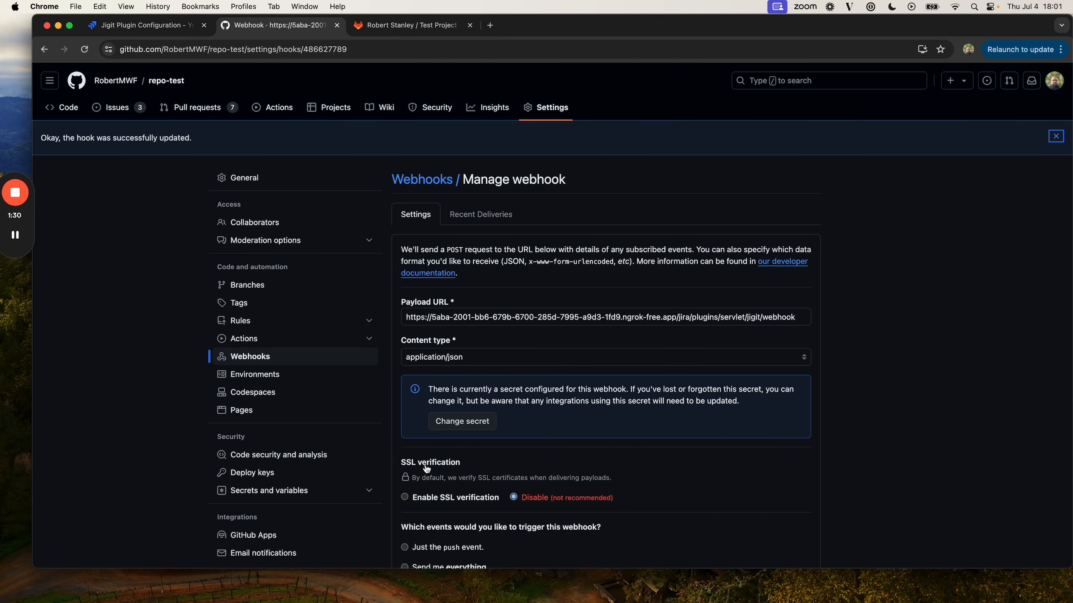
Step: Open the Webhooks settings of the GitLab Test Project
{"action": "left_click", "coordinate": [411, 25]}
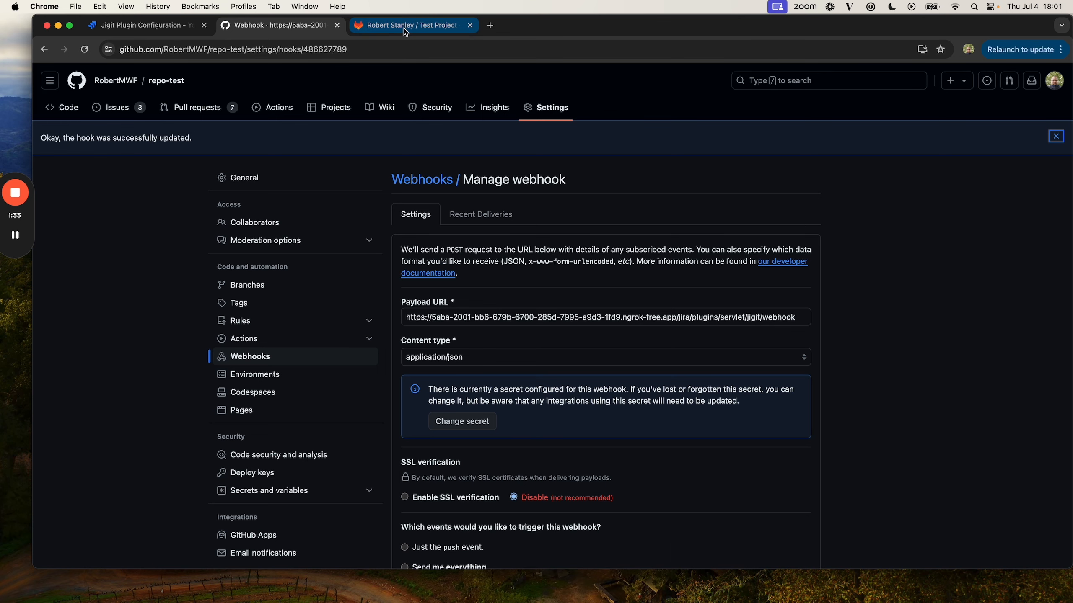
{"action": "left_click", "coordinate": [409, 26]}
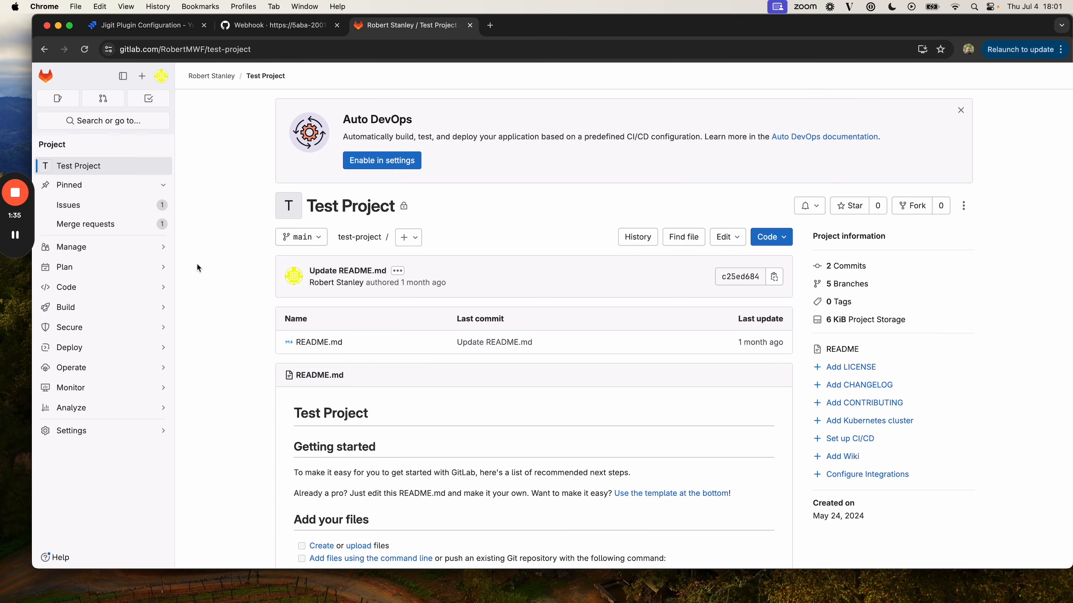
{"action": "left_click", "coordinate": [70, 430]}
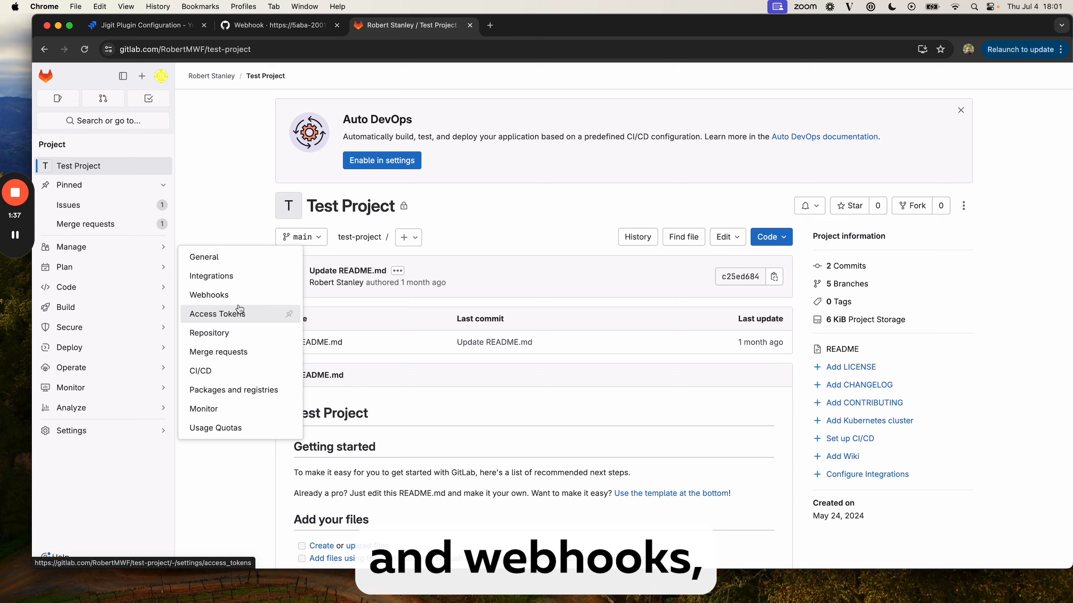
{"action": "left_click", "coordinate": [209, 294]}
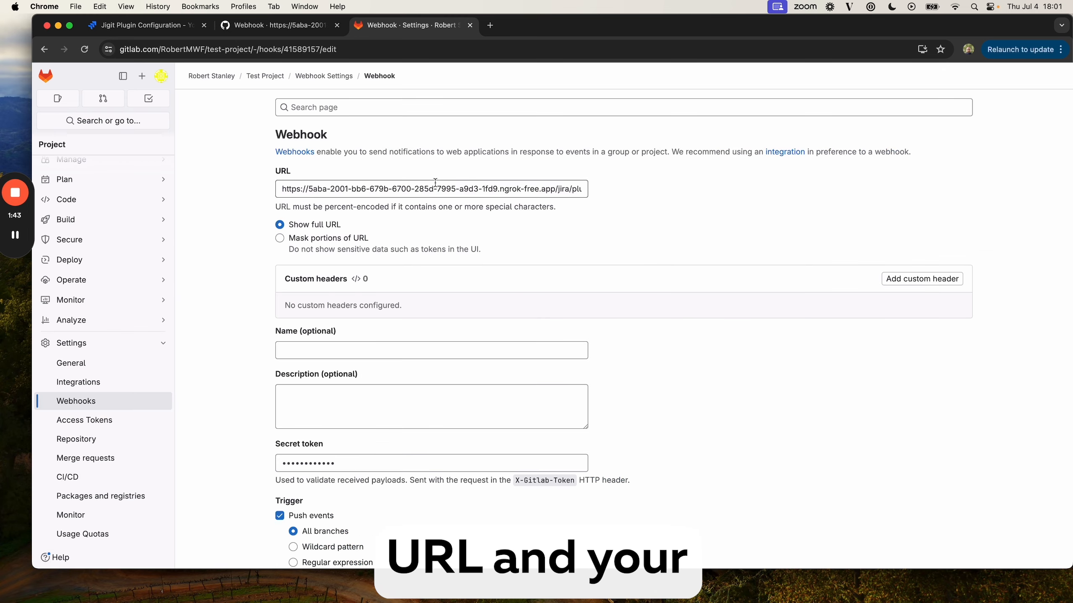
Step: Save the Test Project's Jigit webhook with Push events, Comments and Merge request events enabled
{"action": "scroll", "scroll_direction": "down", "scroll_amount": 3}
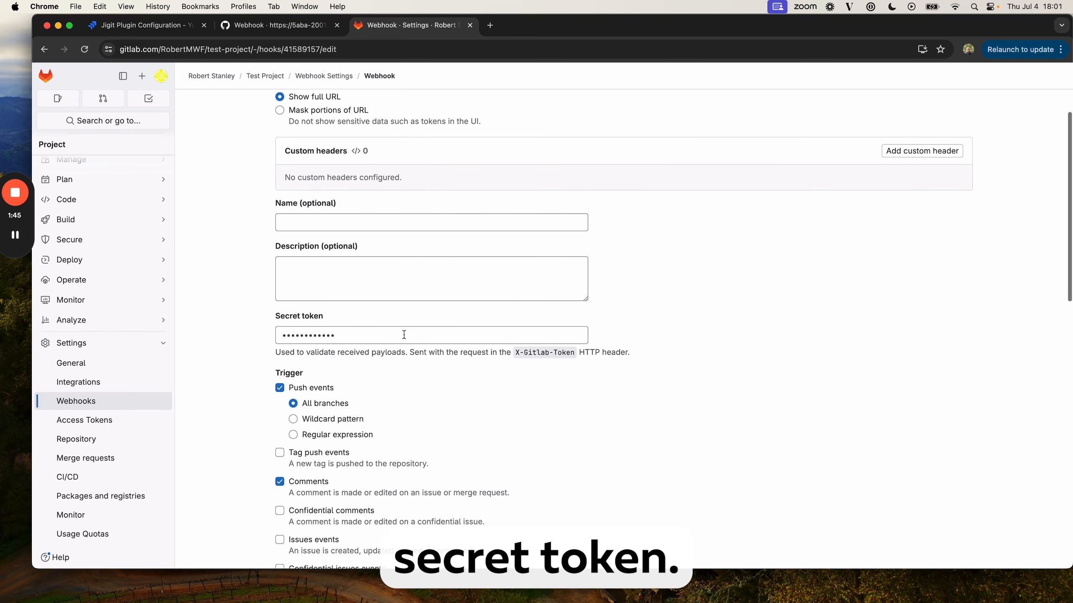
{"action": "scroll", "scroll_direction": "down", "scroll_amount": 3}
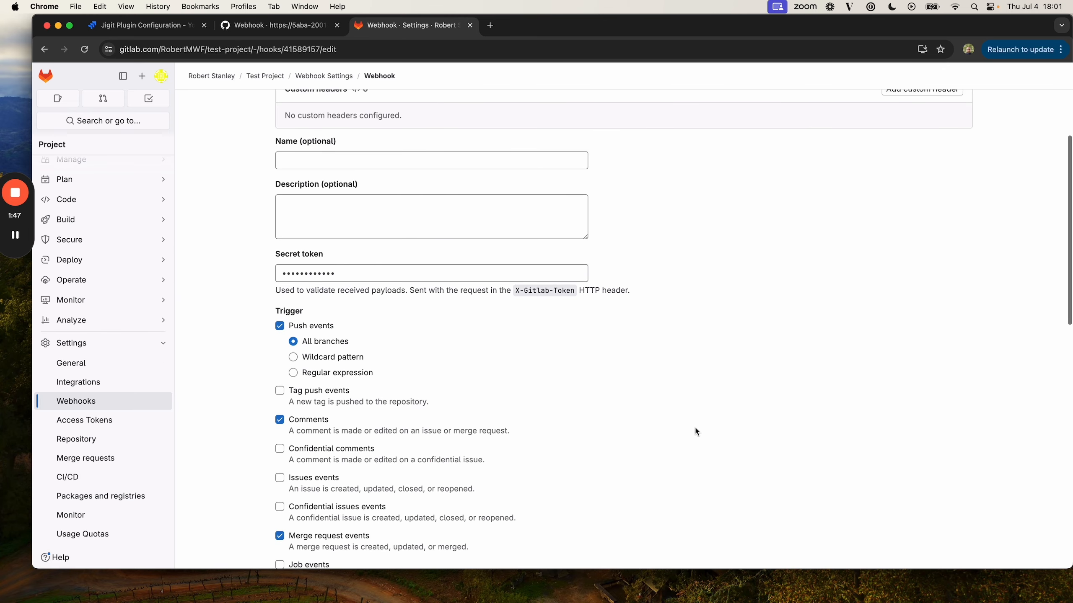
{"action": "scroll", "scroll_direction": "down", "scroll_amount": 3}
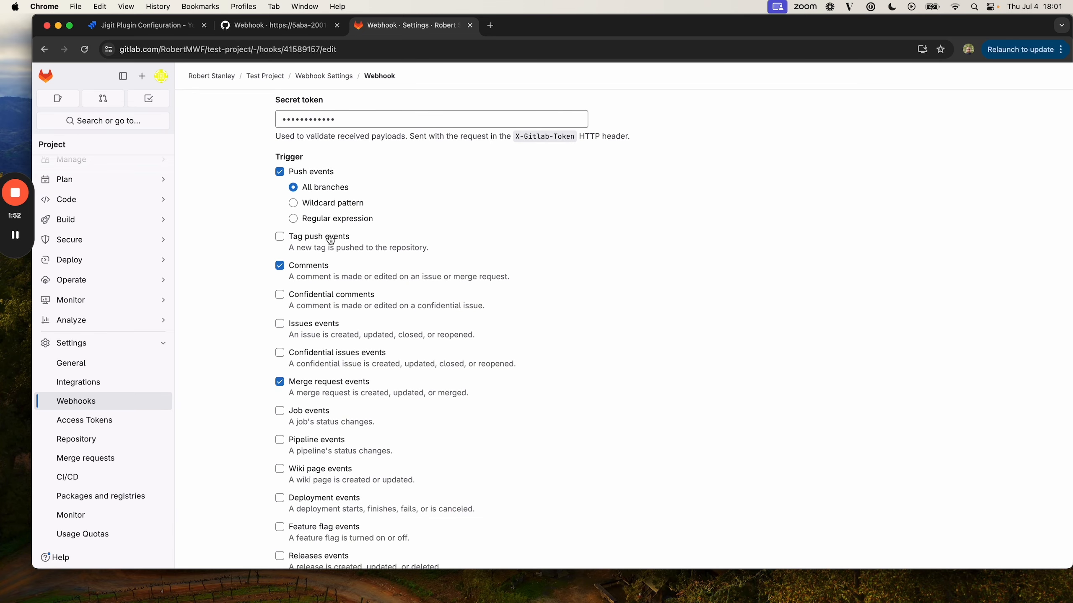
{"action": "mouse_move", "coordinate": [381, 388]}
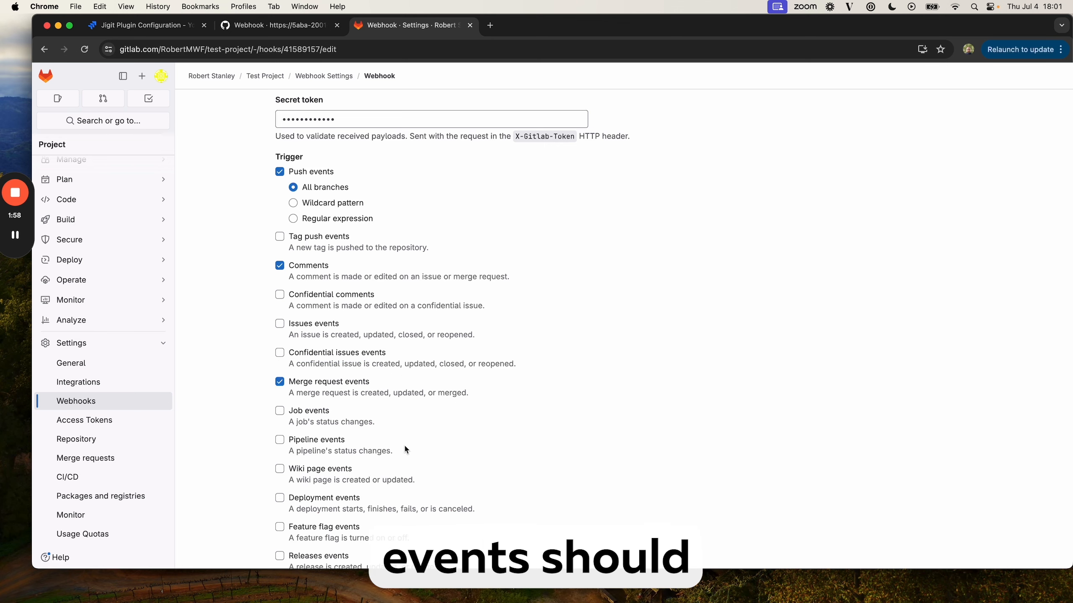
{"action": "scroll", "scroll_direction": "down", "scroll_amount": 3}
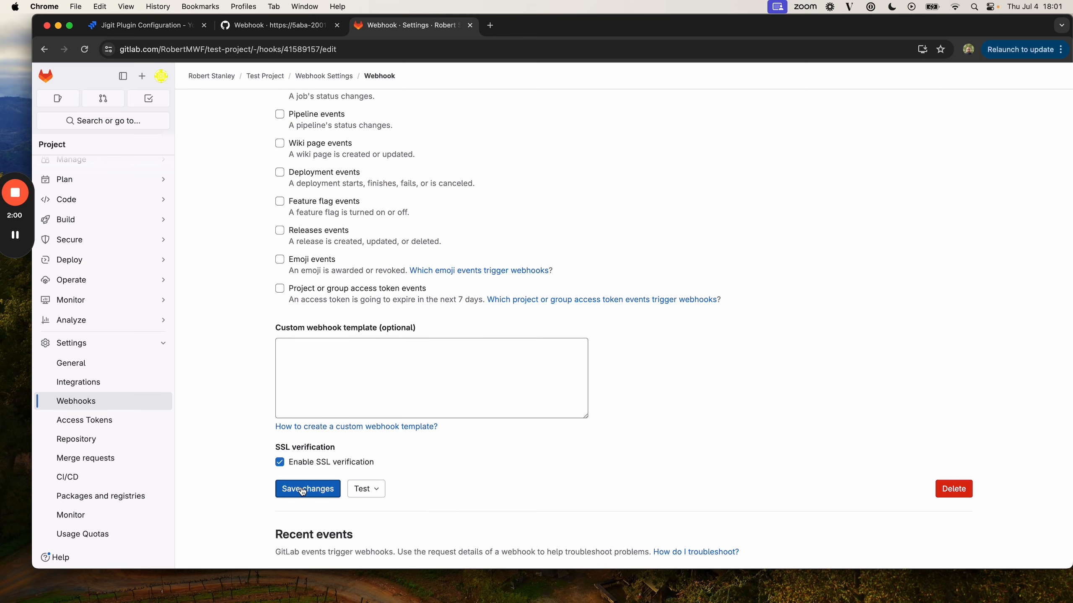
{"action": "left_click", "coordinate": [307, 489]}
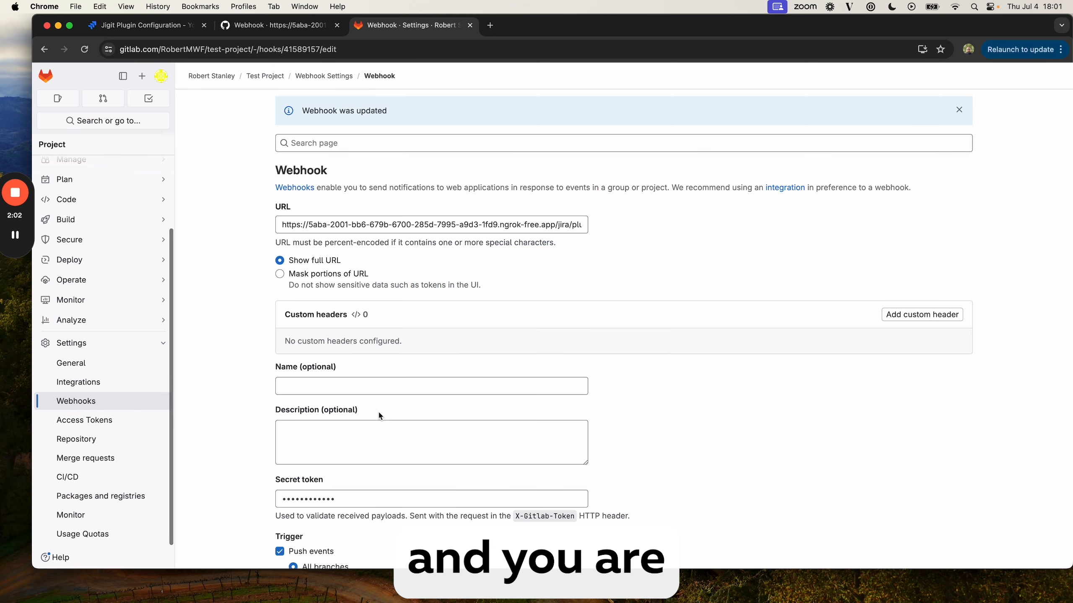